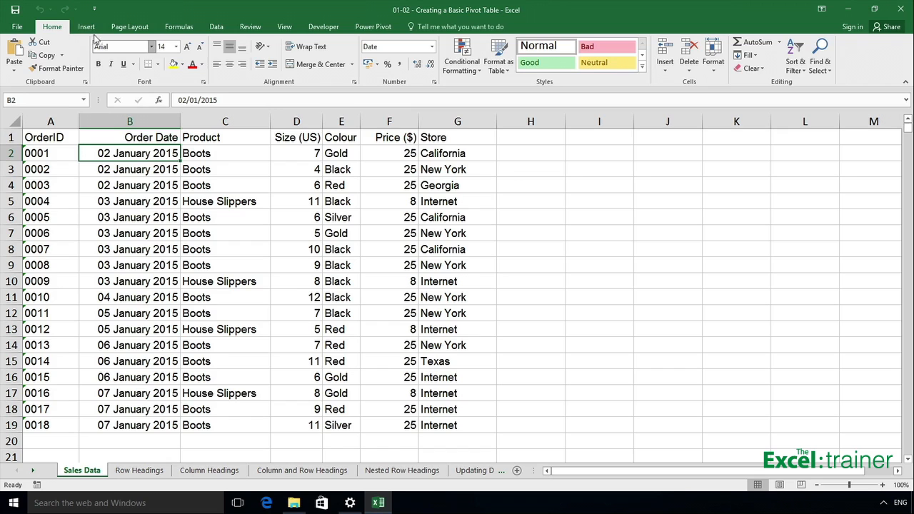
Start a PivotTable from the Sales Data range A1:G19 via the Insert tab
click(85, 26)
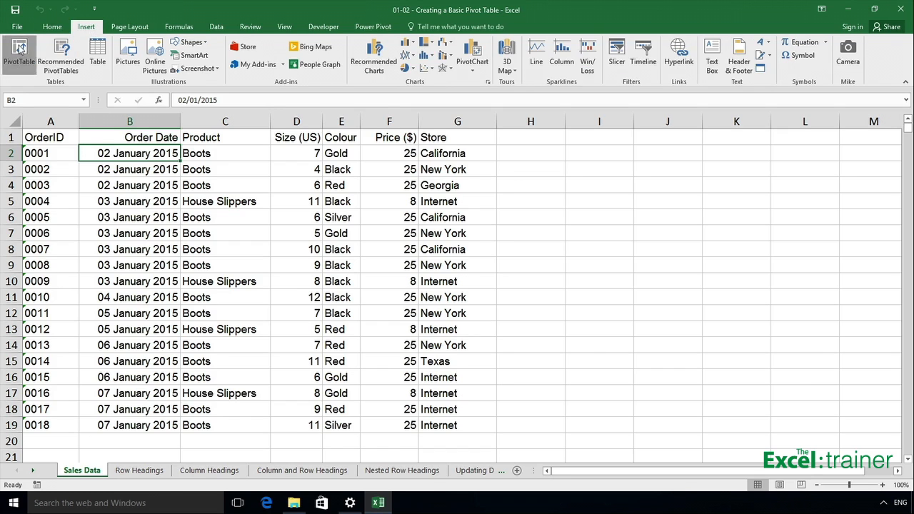
click(19, 56)
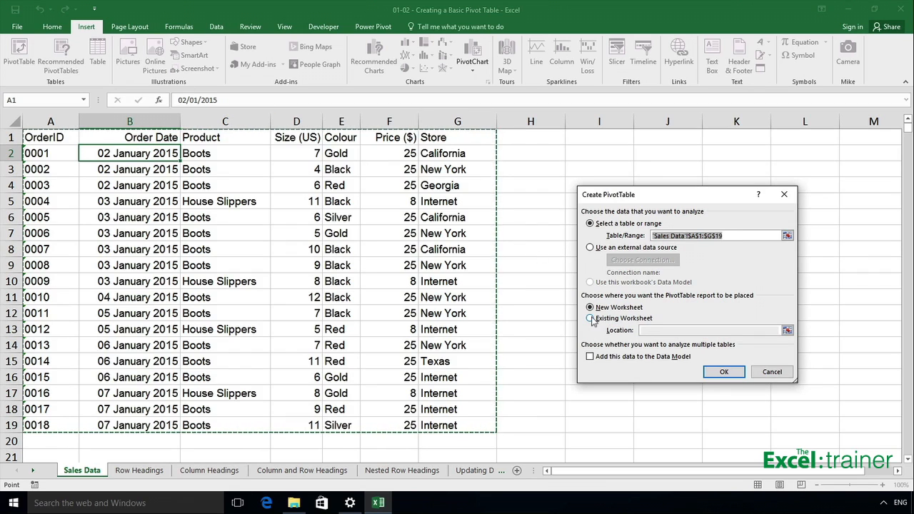
Place the new PivotTable on the existing Row Headings sheet at cell A1
click(590, 318)
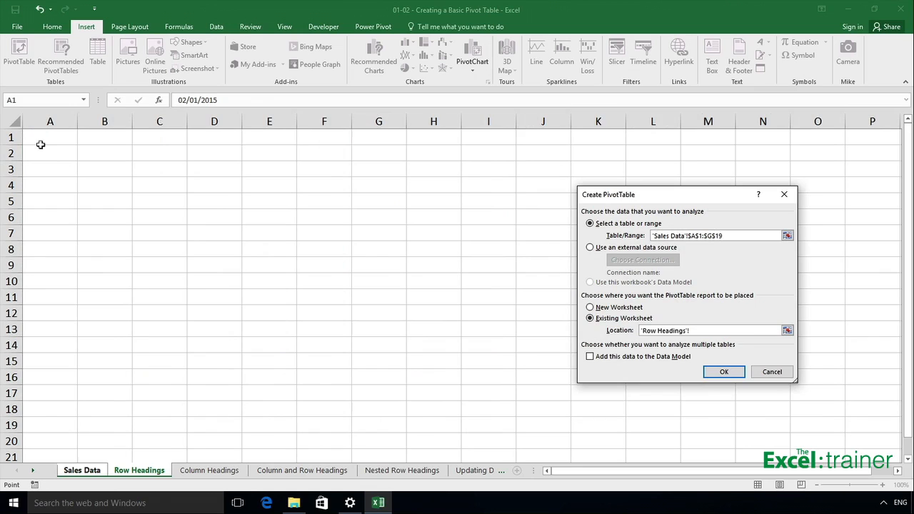
click(50, 137)
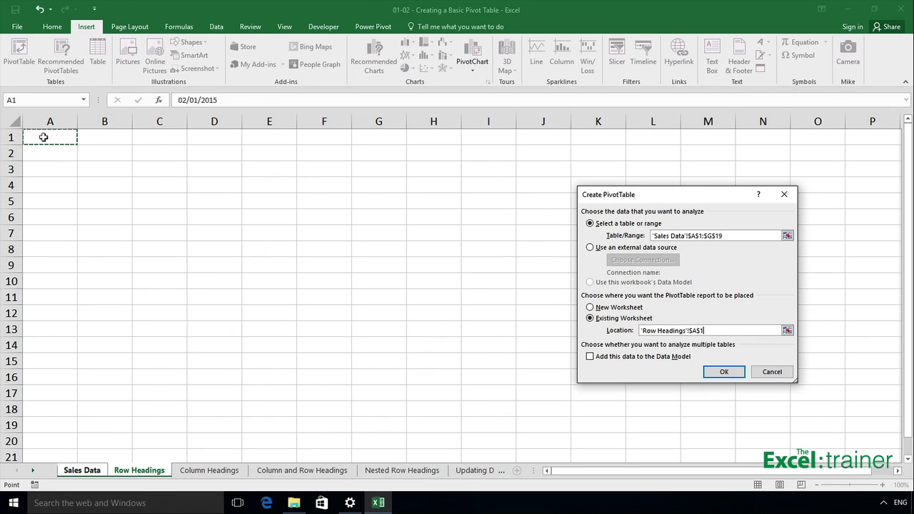
click(724, 371)
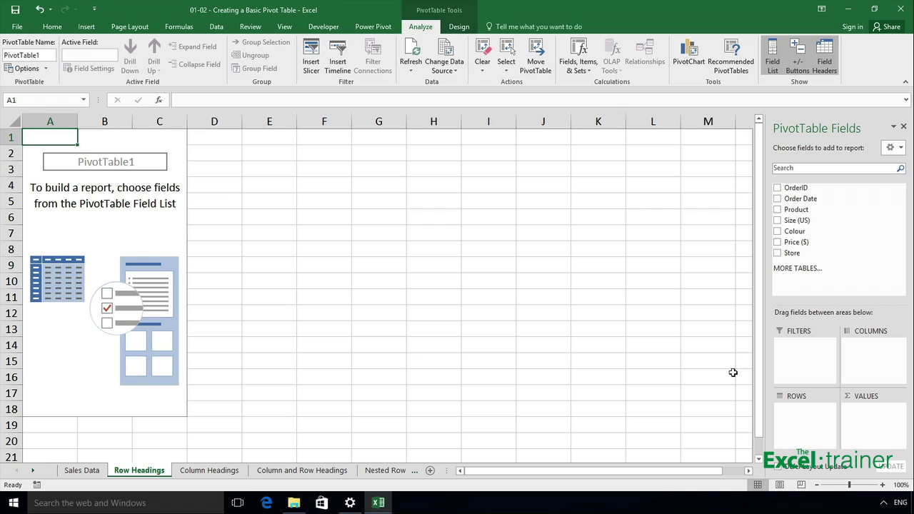
mouse_move(809, 282)
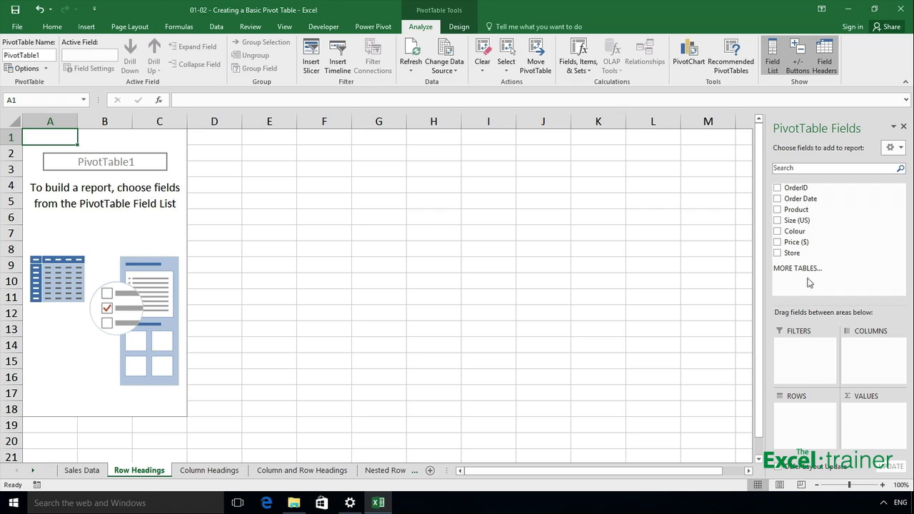
mouse_move(795, 231)
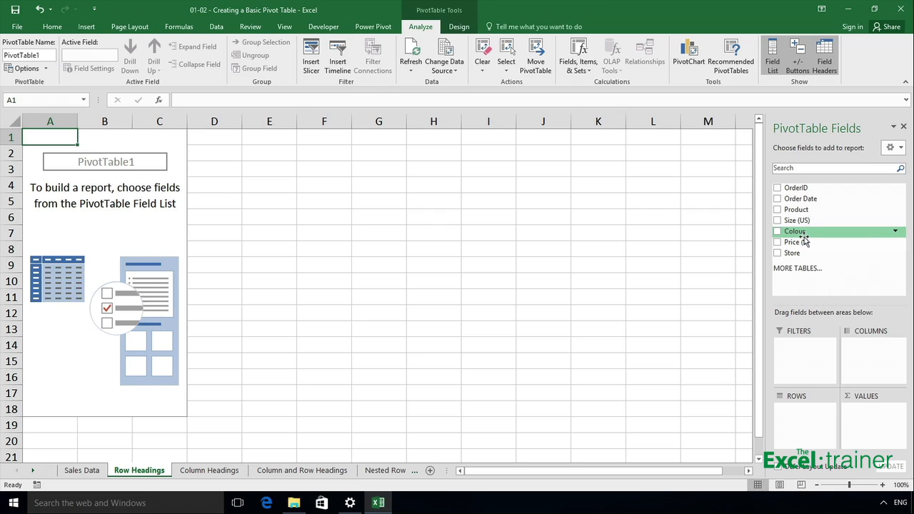
drag(795, 231, 802, 339)
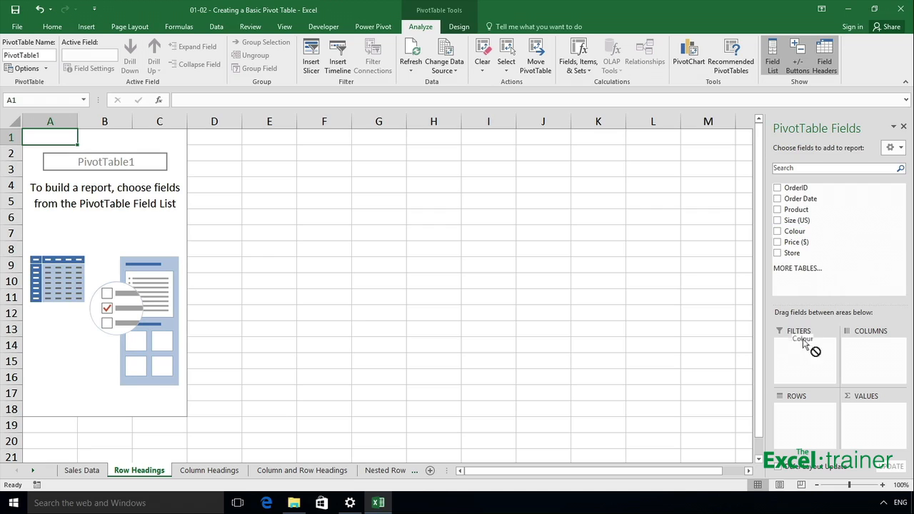
drag(803, 339, 803, 416)
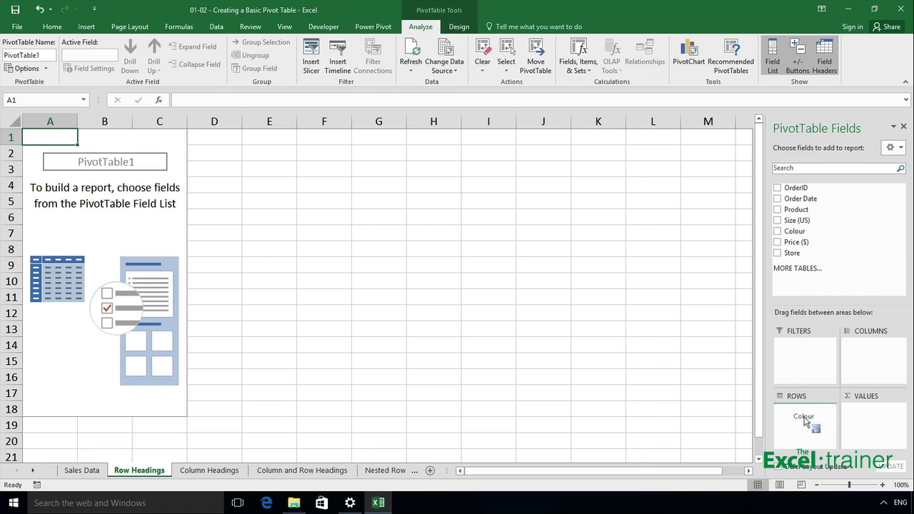
click(778, 231)
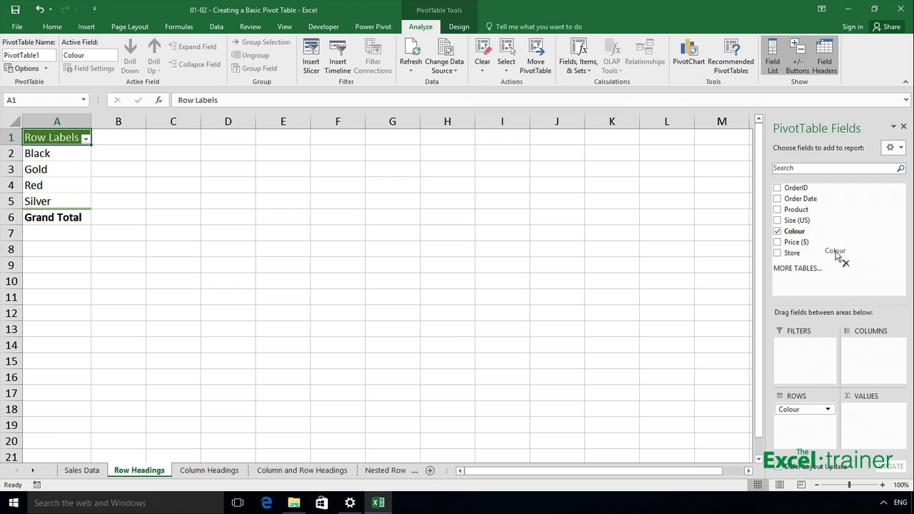
click(778, 230)
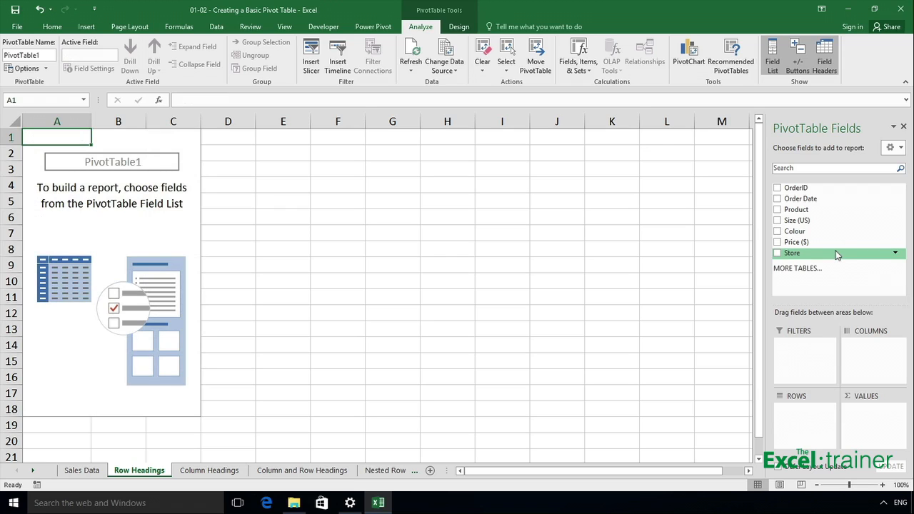
Add Store as the pivot table's row field and return to the Sales Data sheet
click(777, 253)
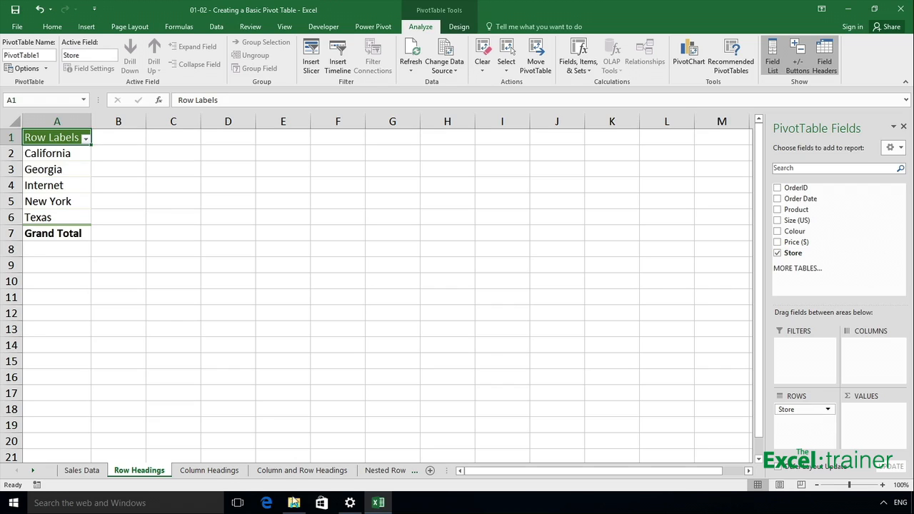
click(81, 470)
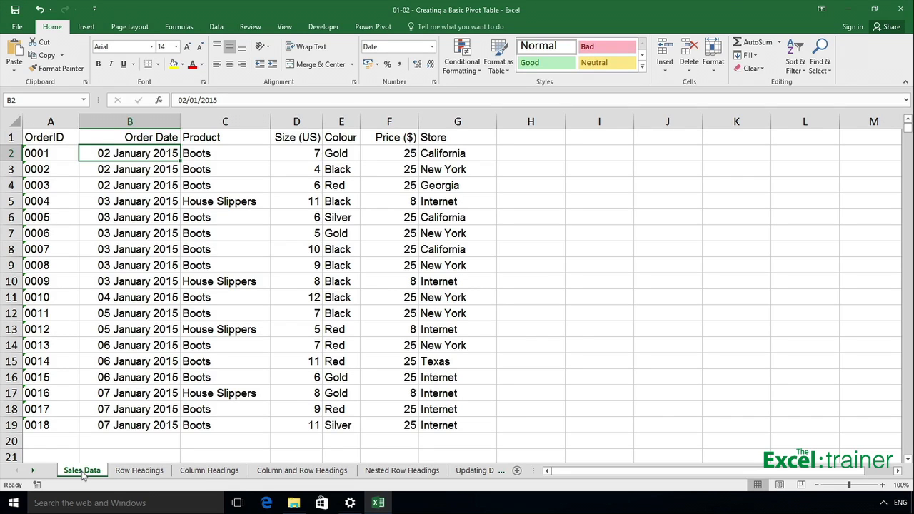
Back on Row Headings, add Sum of Price ($) as the pivot values, totalling 382
click(139, 469)
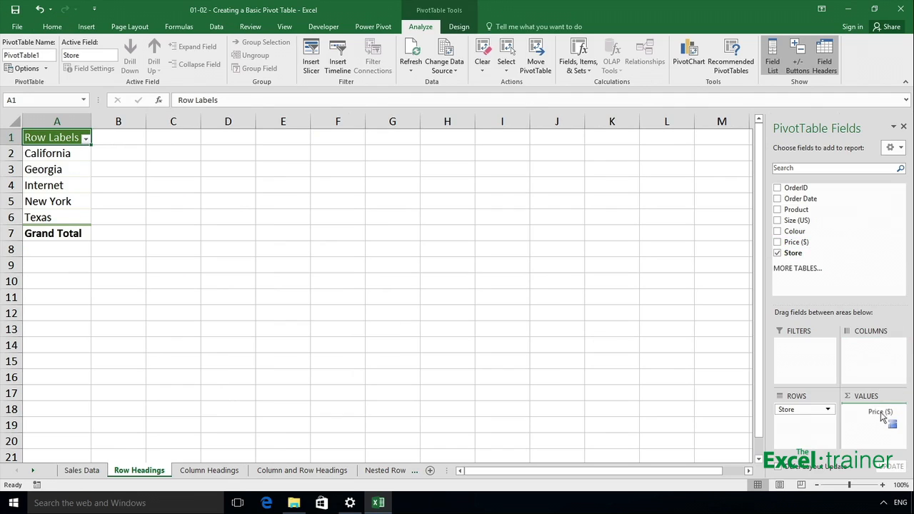
click(778, 241)
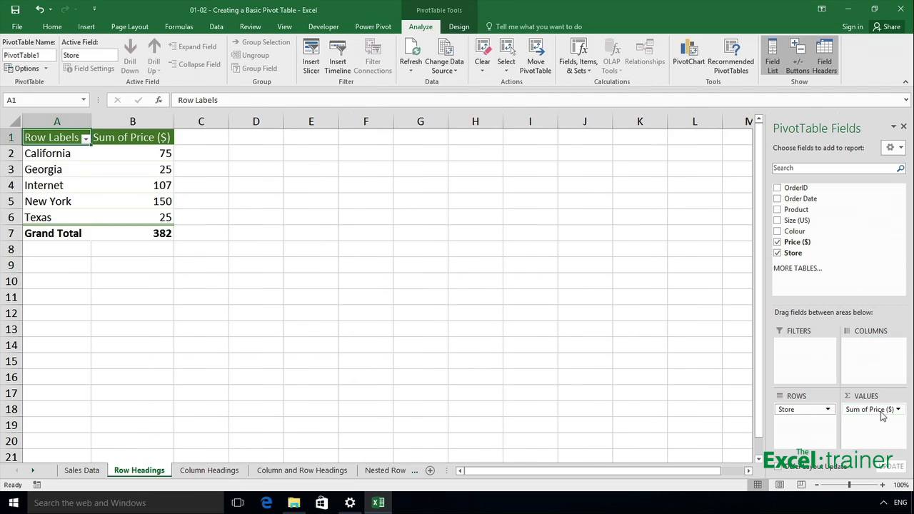